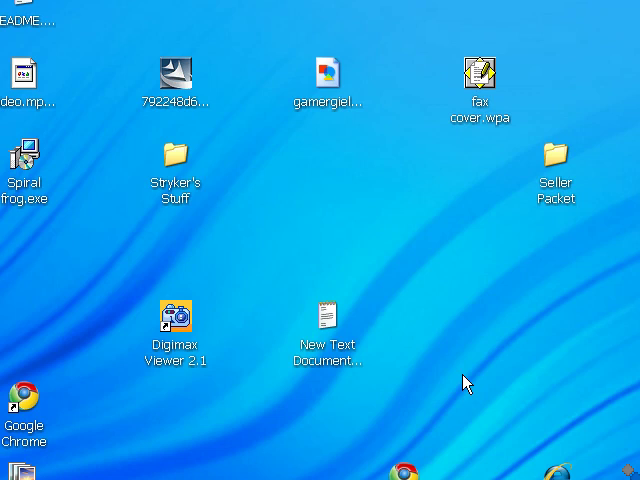
mouse_move(322, 428)
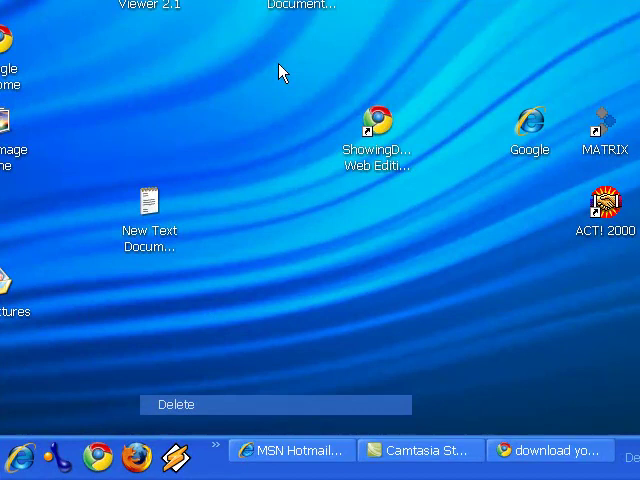
mouse_move(335, 73)
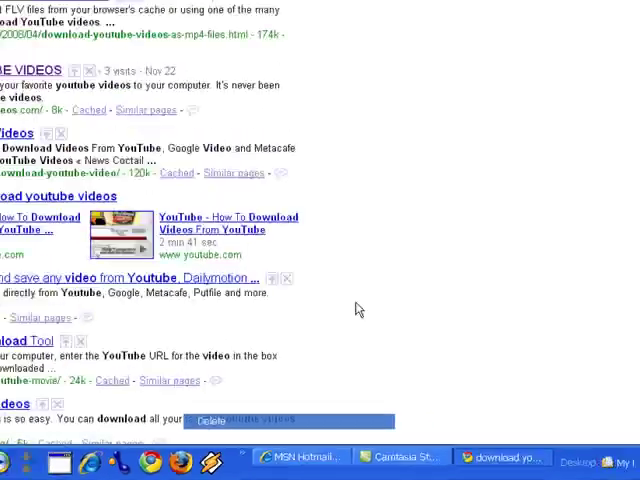
Scroll through the Google results toward the googlesystem blog post on downloading YouTube MP4s.
scroll(up, 3)
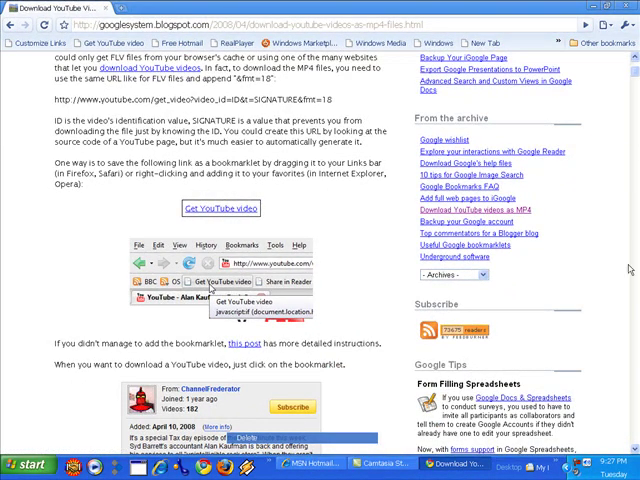
scroll(up, 3)
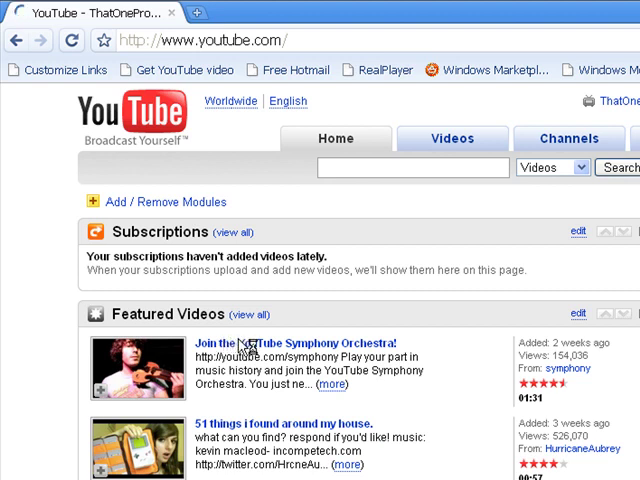
mouse_move(291, 388)
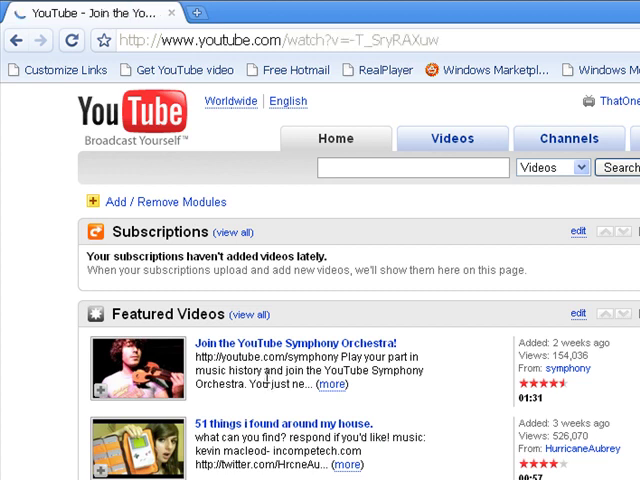
Open the featured 'Join the YouTube Symphony Orchestra!' video from the YouTube home page.
click(297, 343)
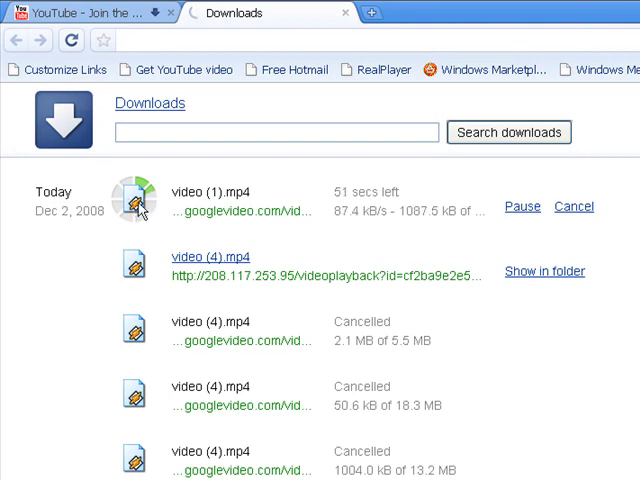
mouse_move(352, 196)
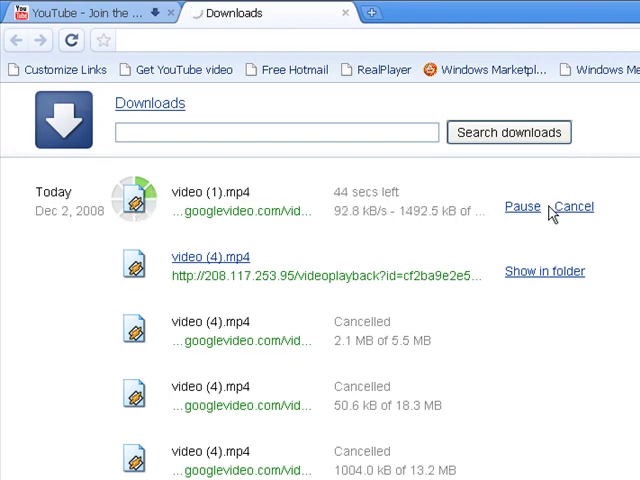
Cancel the in-progress video (1).mp4 download and reveal the downloaded video in its folder.
click(573, 207)
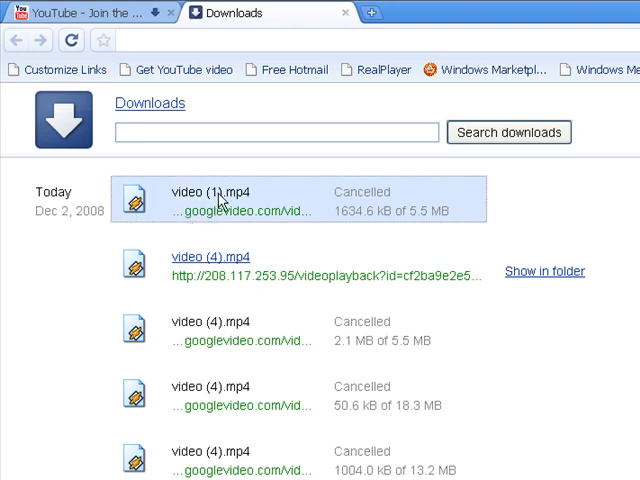
mouse_move(221, 264)
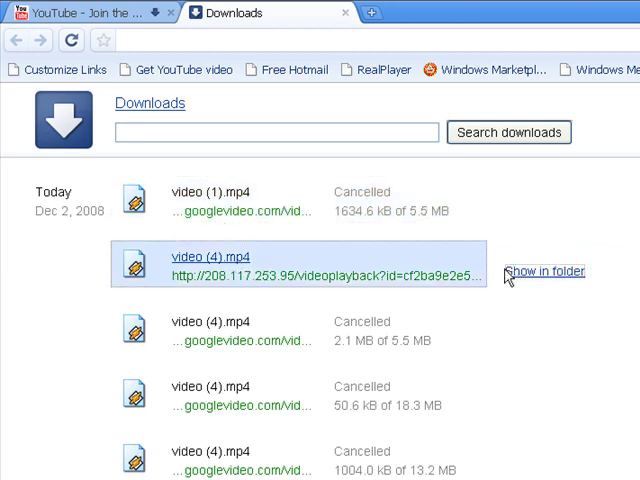
click(542, 273)
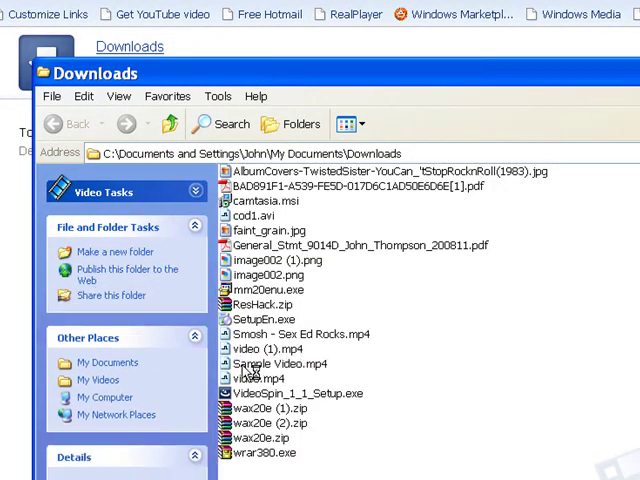
Select Sample Video.mp4 in the Downloads folder to bring up its actions.
click(280, 363)
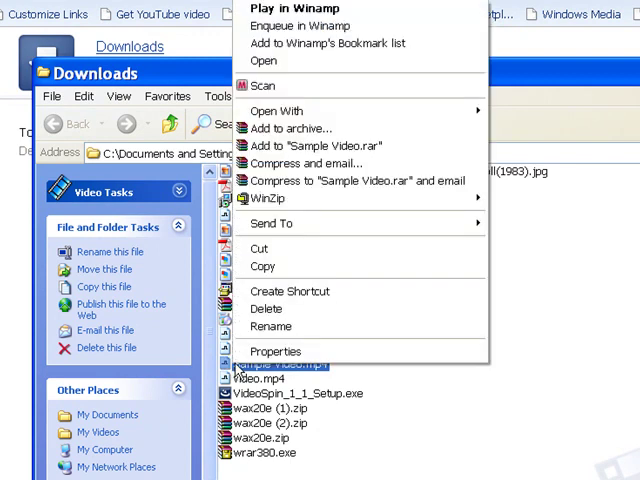
mouse_move(320, 145)
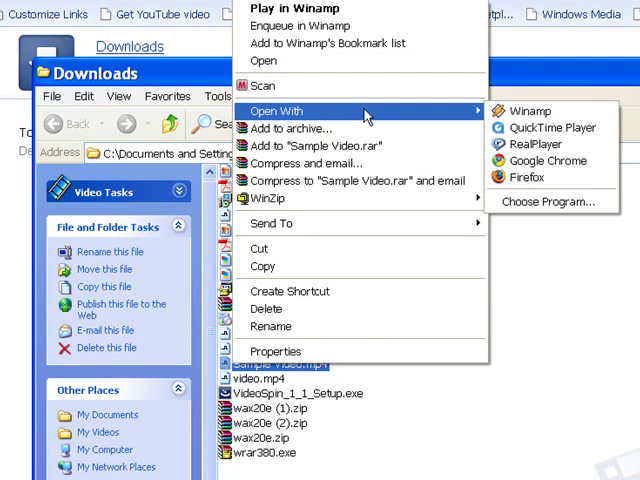
mouse_move(545, 202)
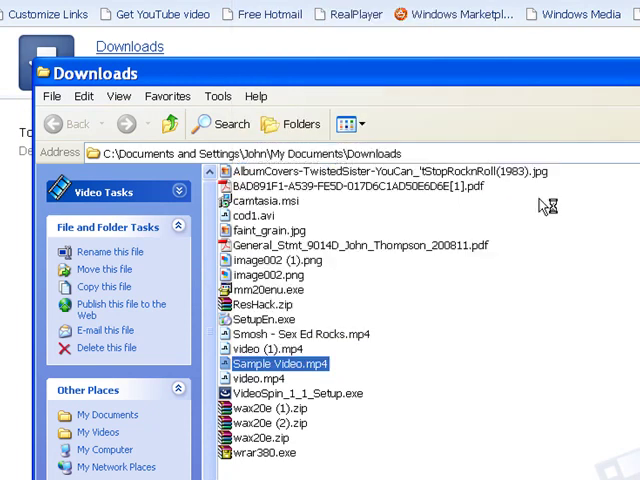
mouse_move(505, 238)
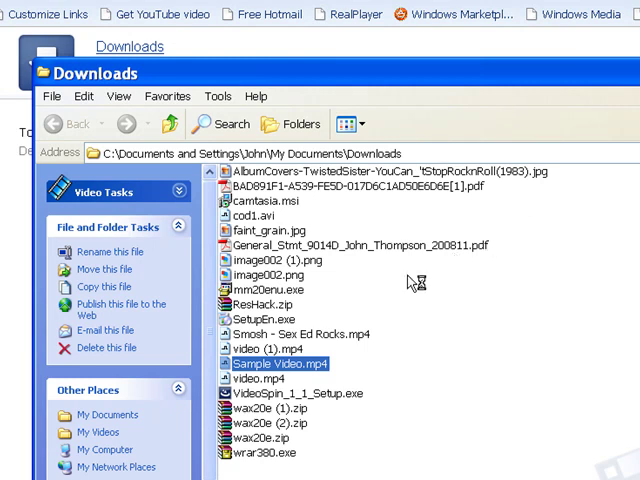
mouse_move(397, 278)
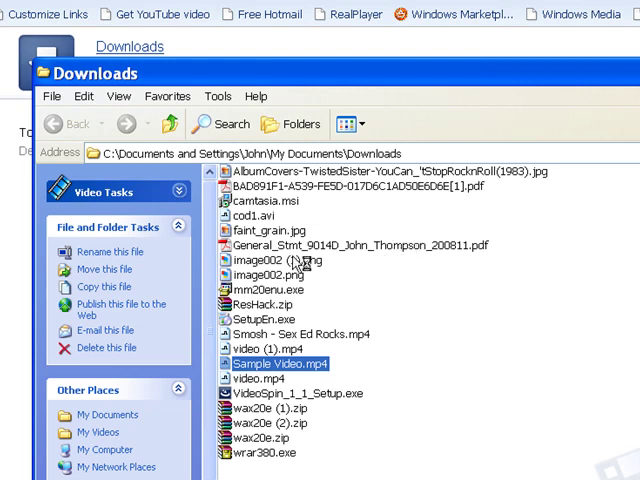
mouse_move(520, 293)
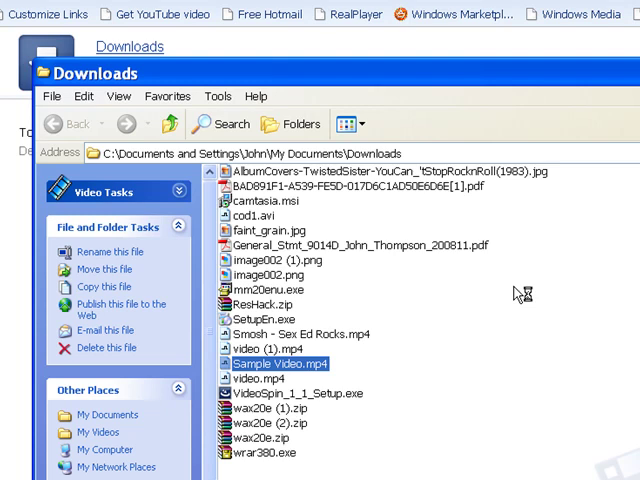
mouse_move(505, 293)
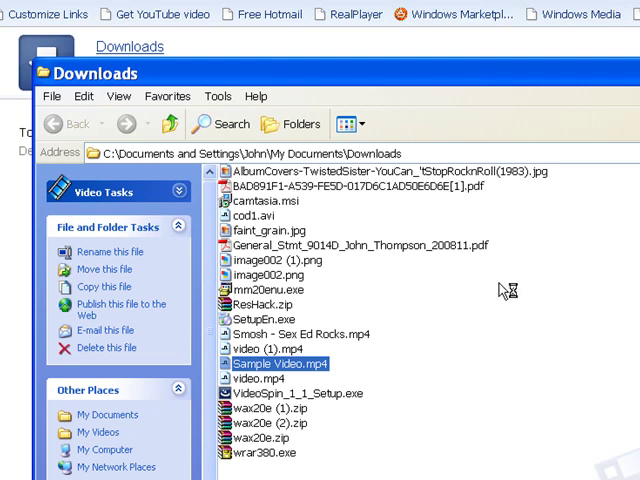
mouse_move(490, 251)
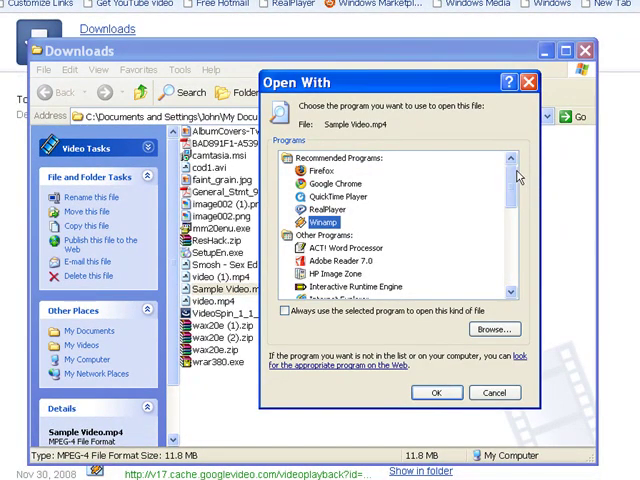
Pick iTunes in Open With, tick 'Always use the selected program', then close without applying.
scroll(down, 3)
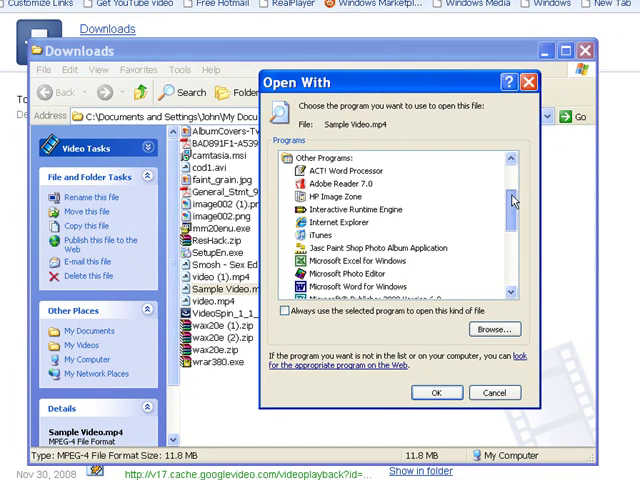
scroll(down, 3)
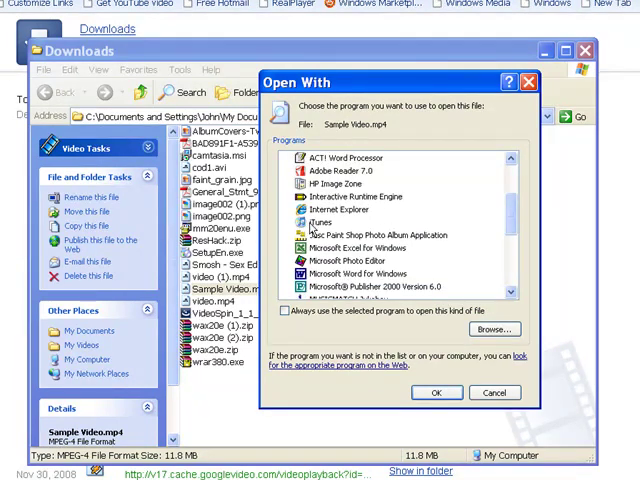
click(318, 221)
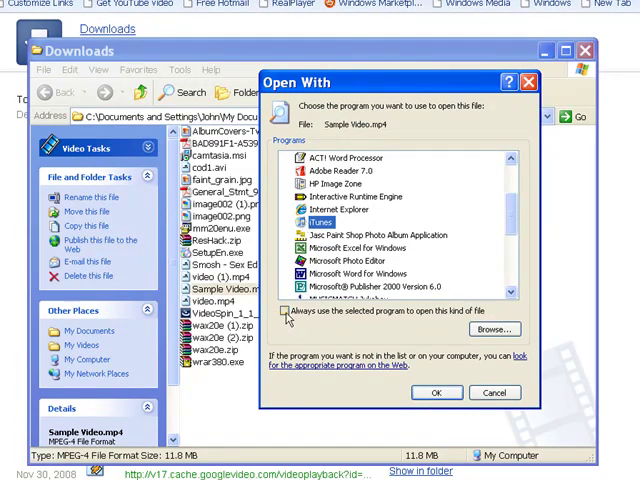
click(285, 311)
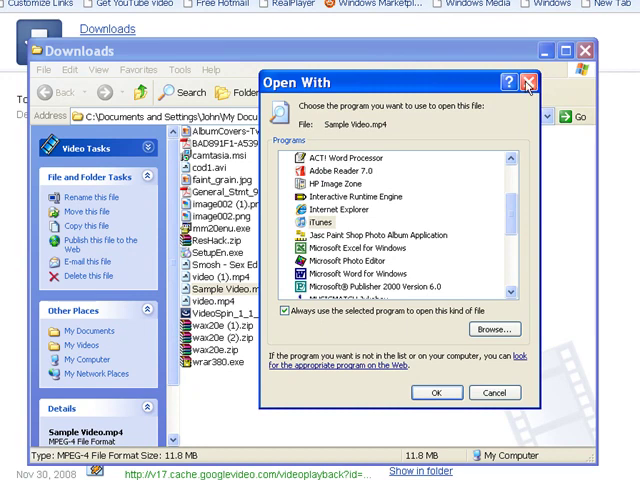
click(524, 78)
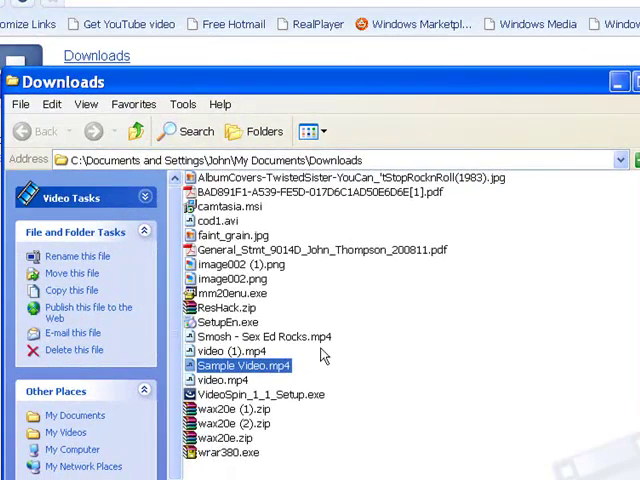
mouse_move(315, 371)
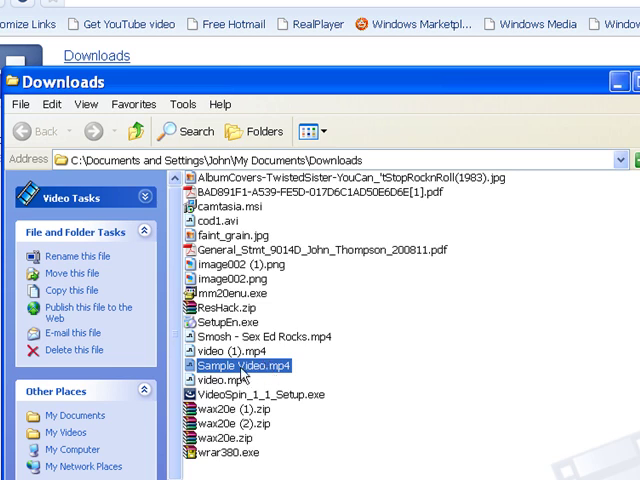
mouse_move(520, 133)
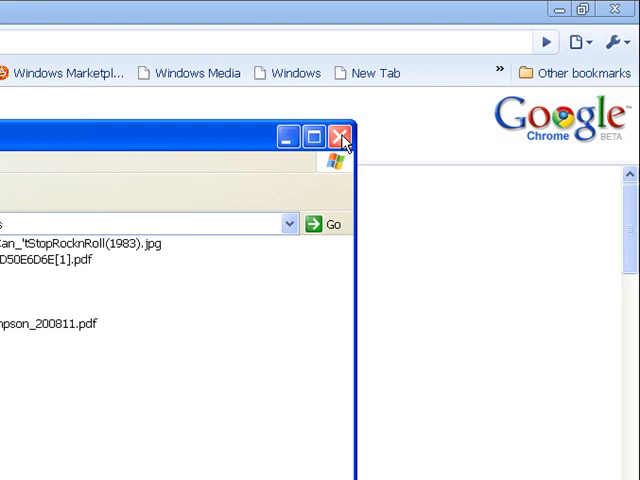
Close the Downloads Explorer window to return to Chrome's downloads page.
click(342, 135)
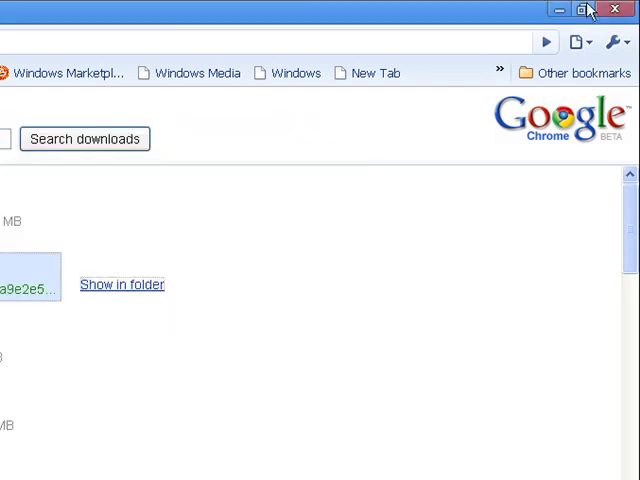